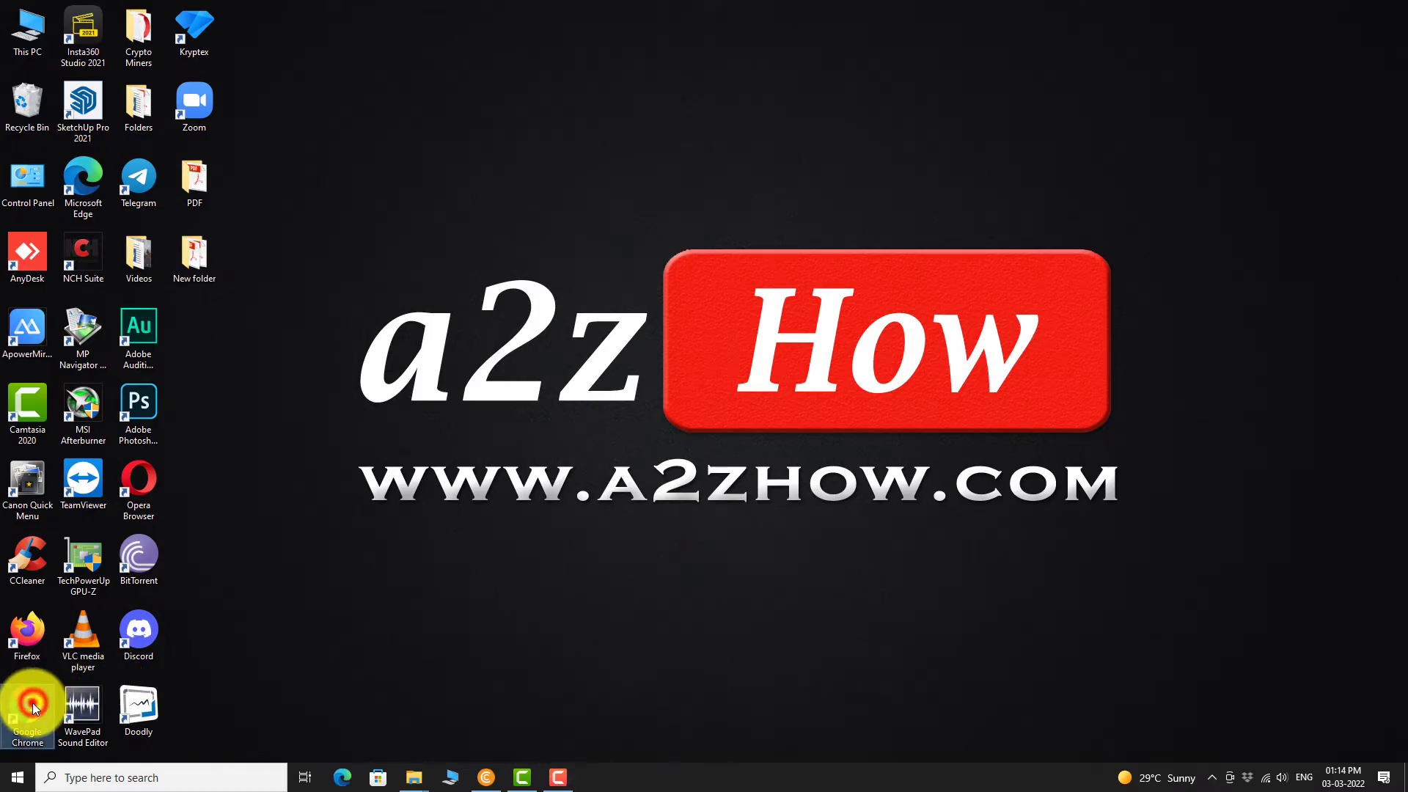
Launch Google Chrome from the desktop so it shows the Smallpdf home page
click(26, 705)
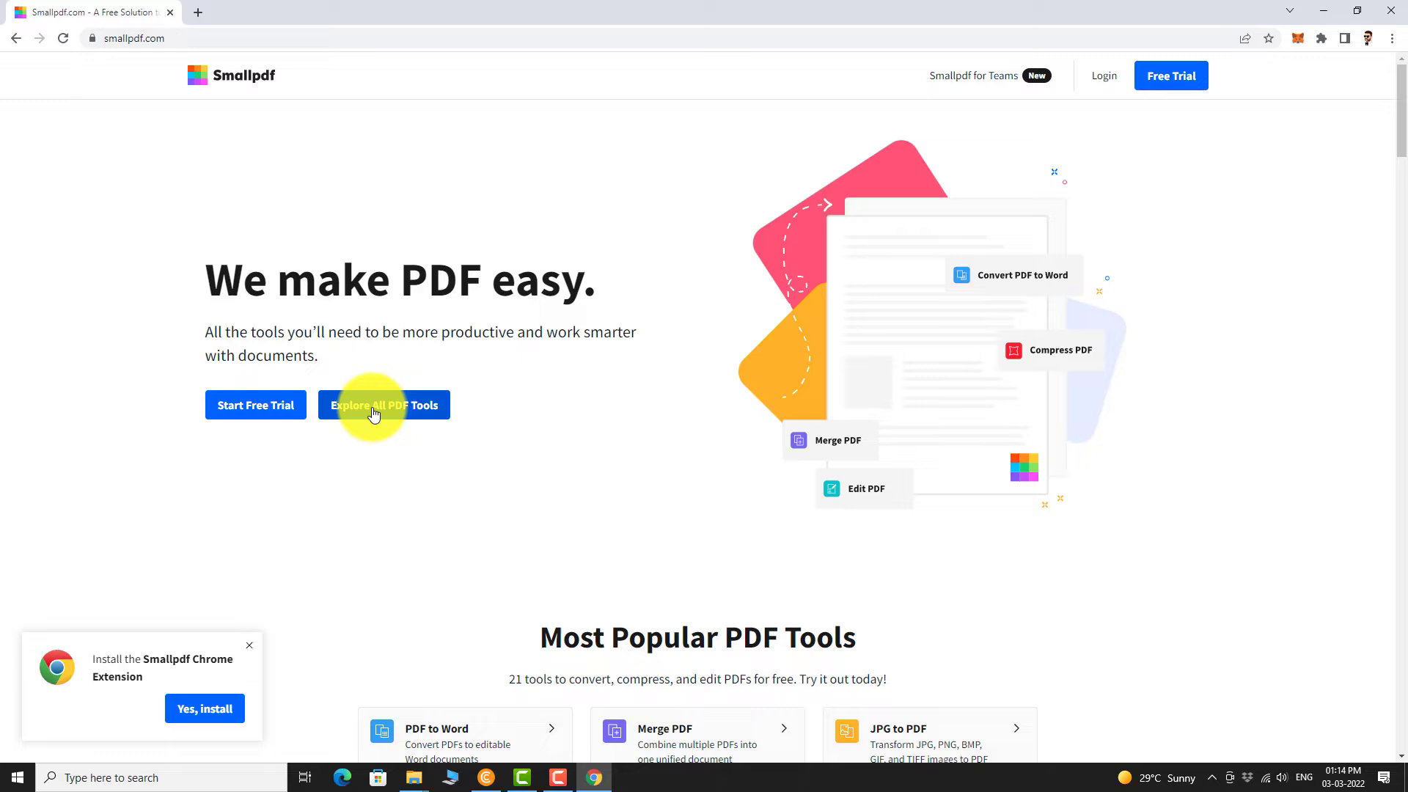
Go to Smallpdf's Delete PDF Pages tool from the full list of PDF tools
click(383, 405)
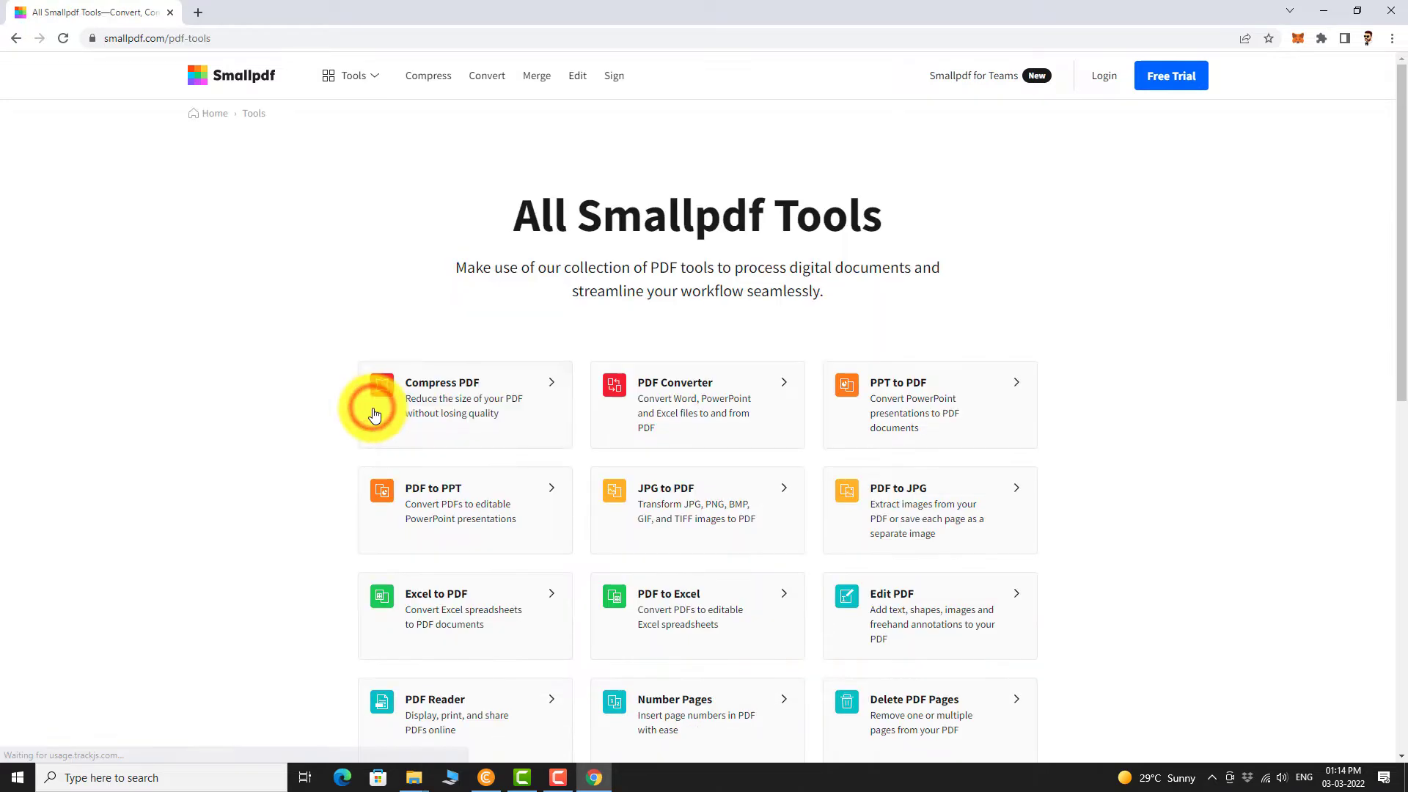
scroll(down, 3)
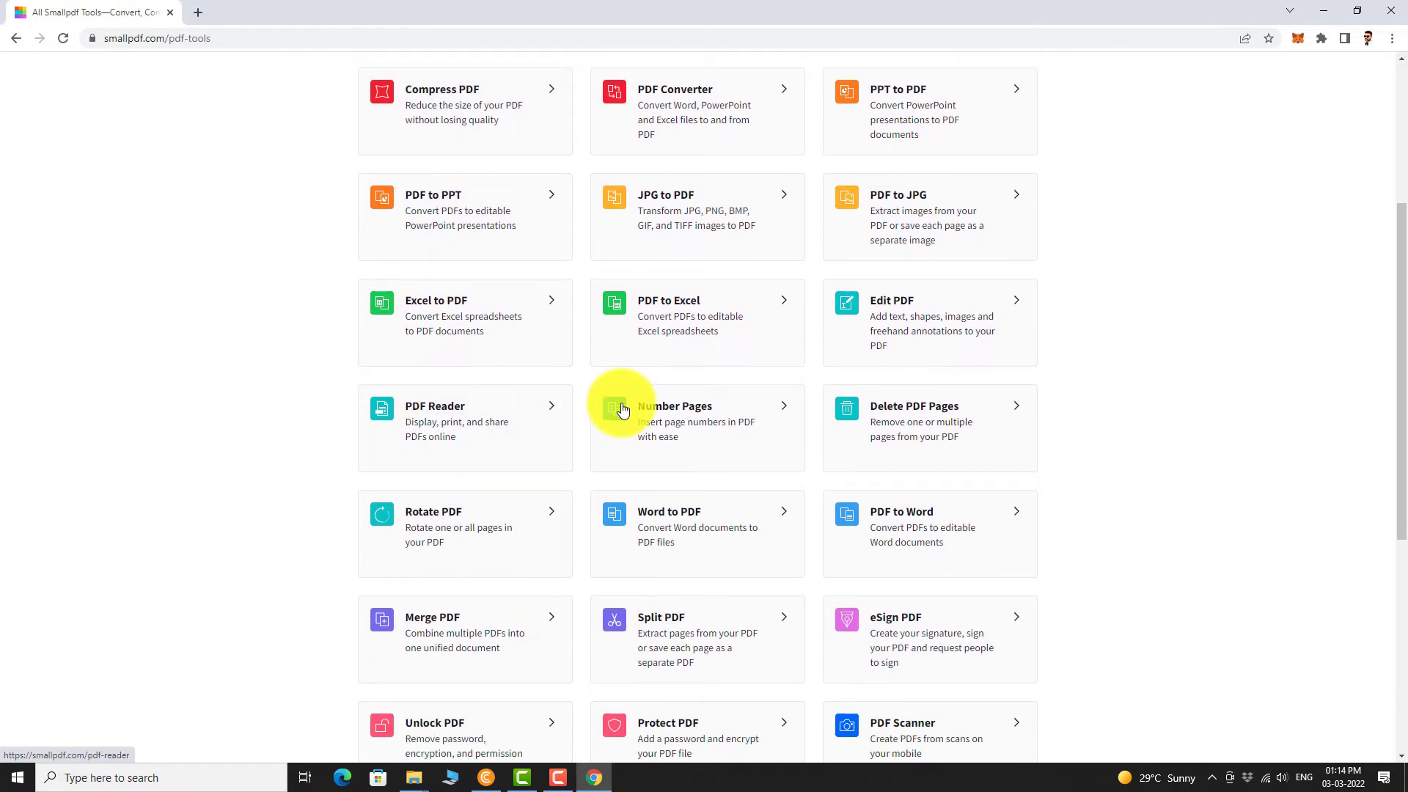
click(930, 414)
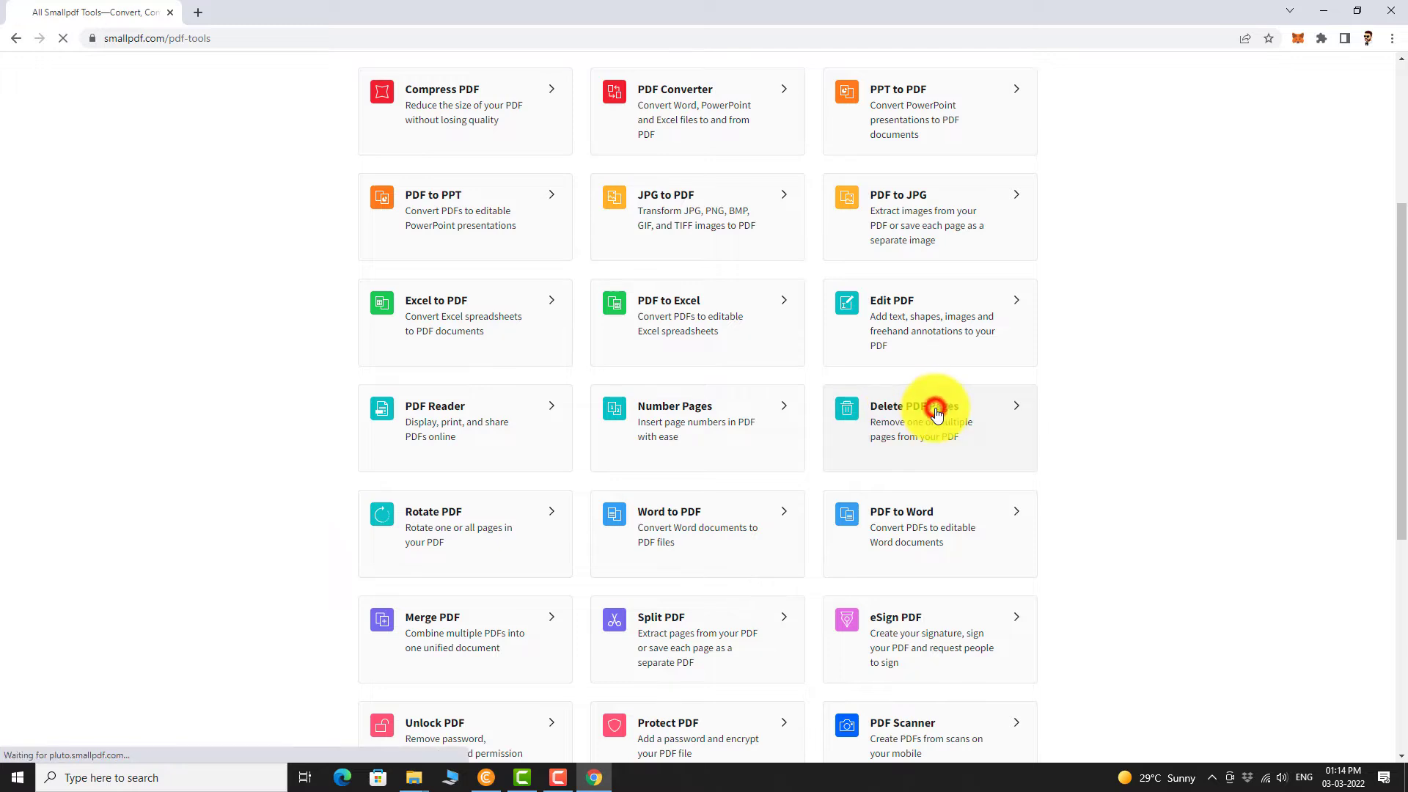
click(930, 405)
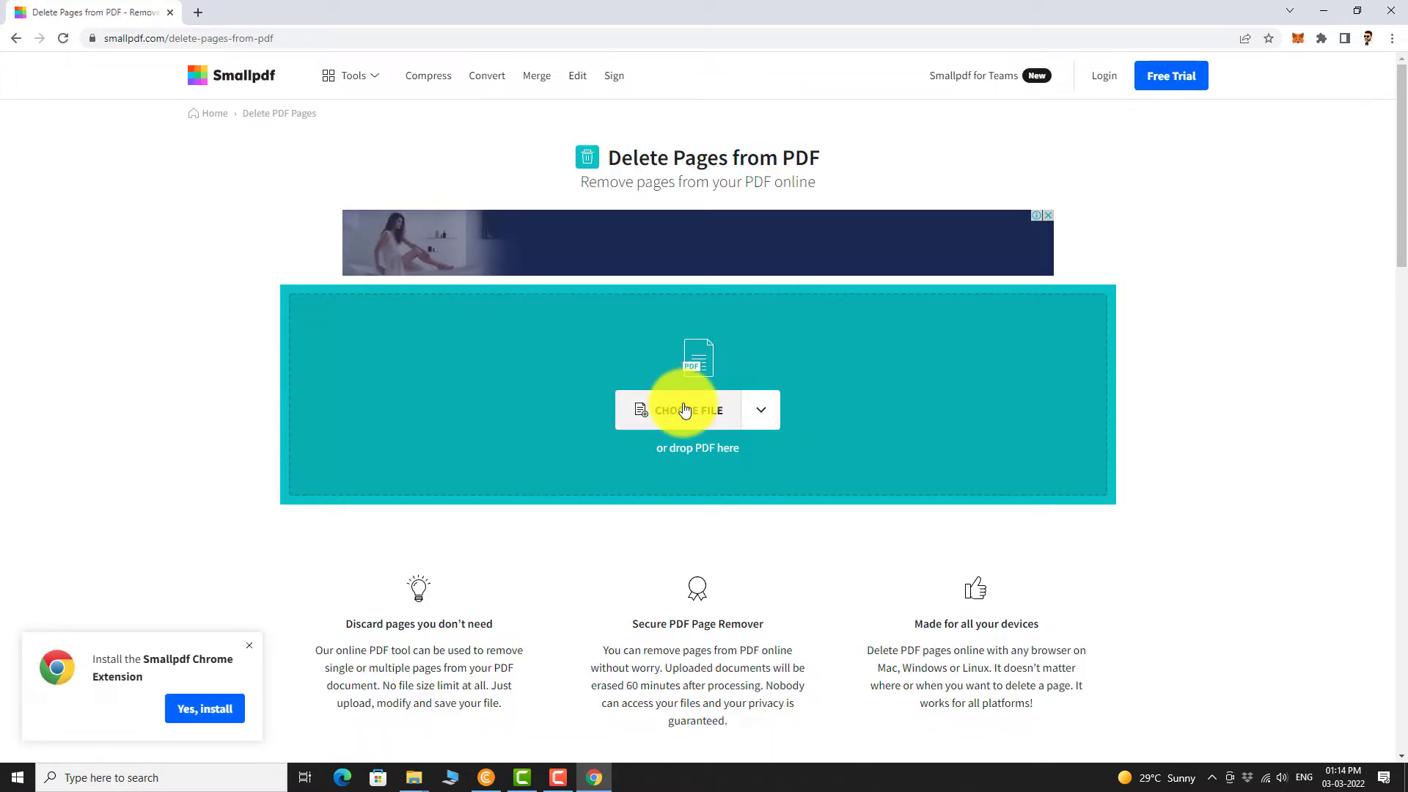
mouse_move(722, 459)
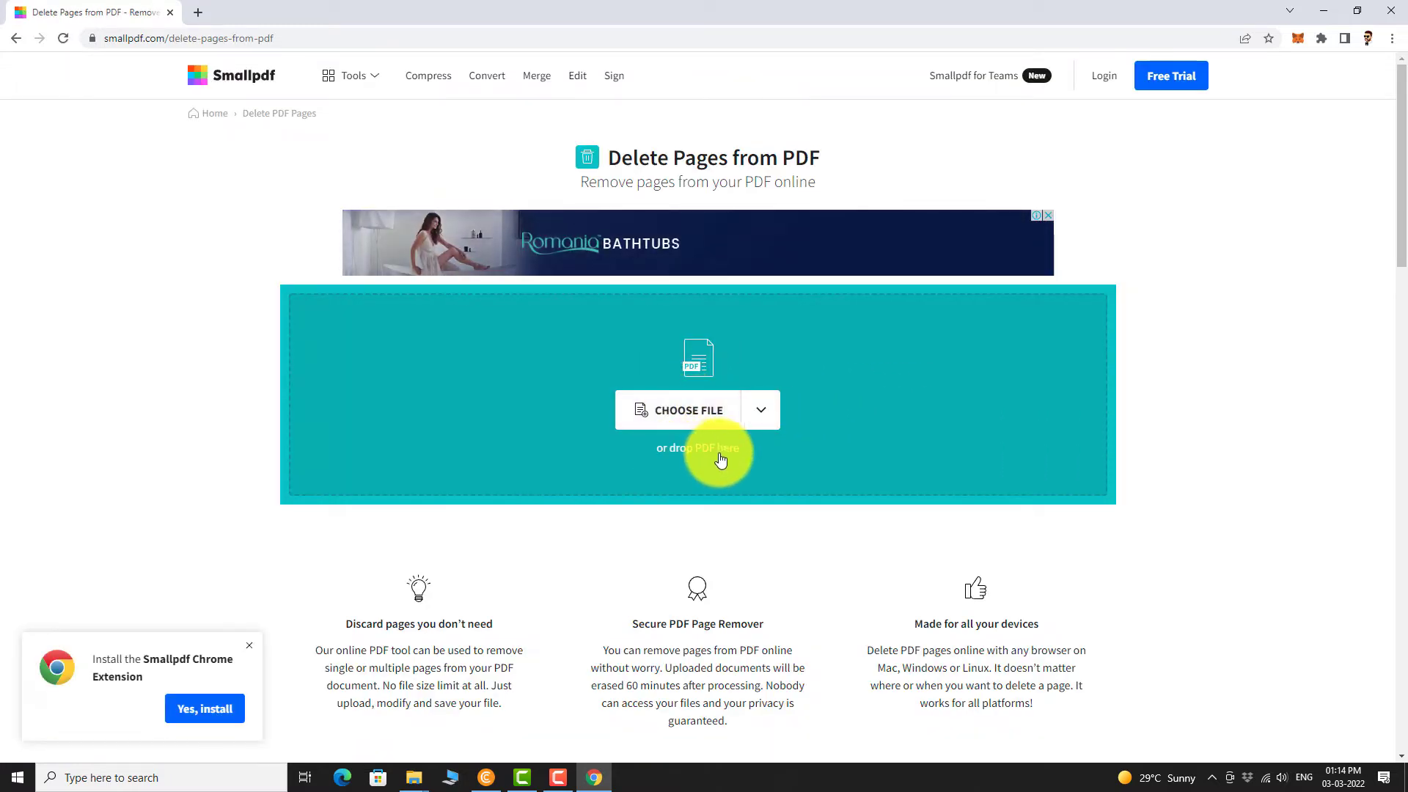
Upload the HIDE-AND-SEEK children's book PDF into the Delete Pages tool
click(689, 410)
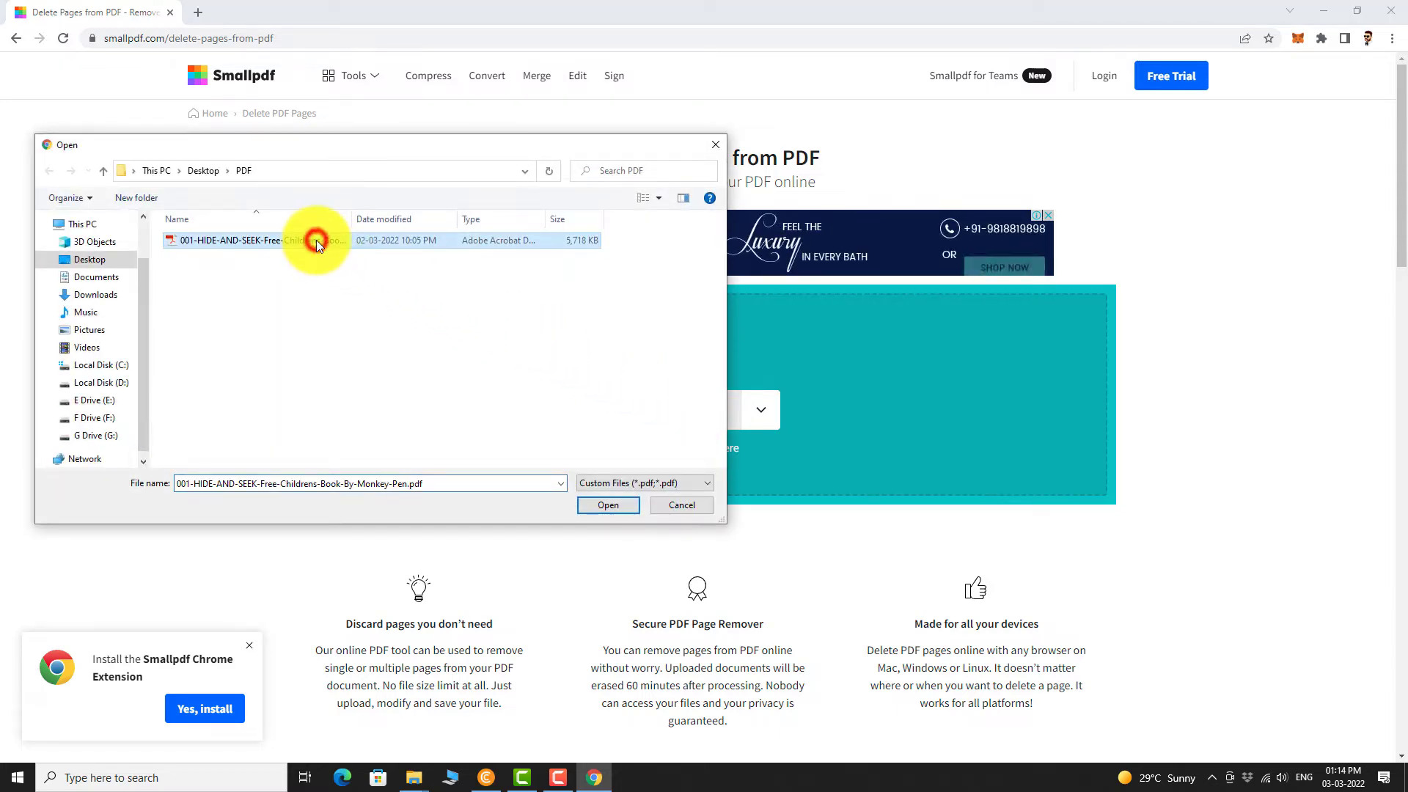
click(608, 504)
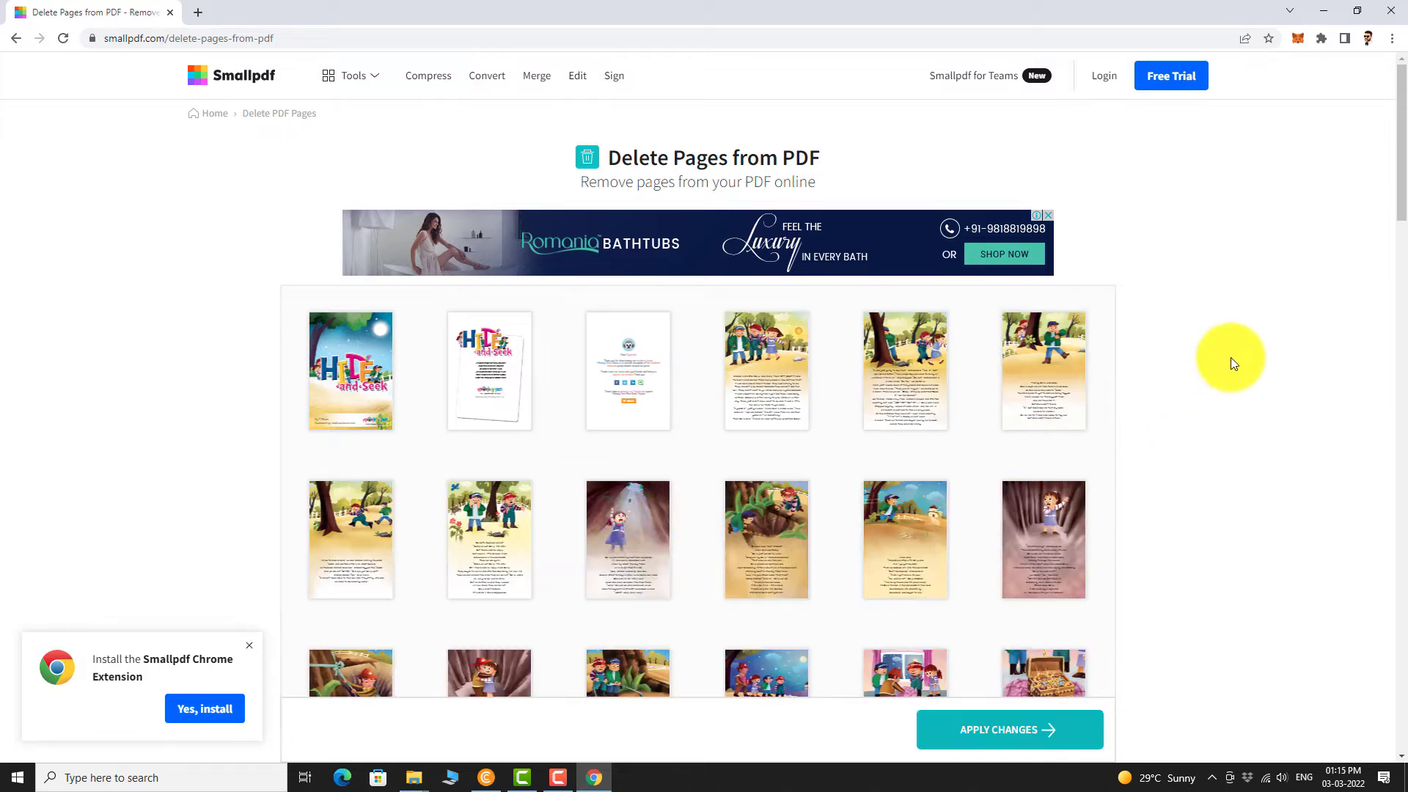
mouse_move(746, 186)
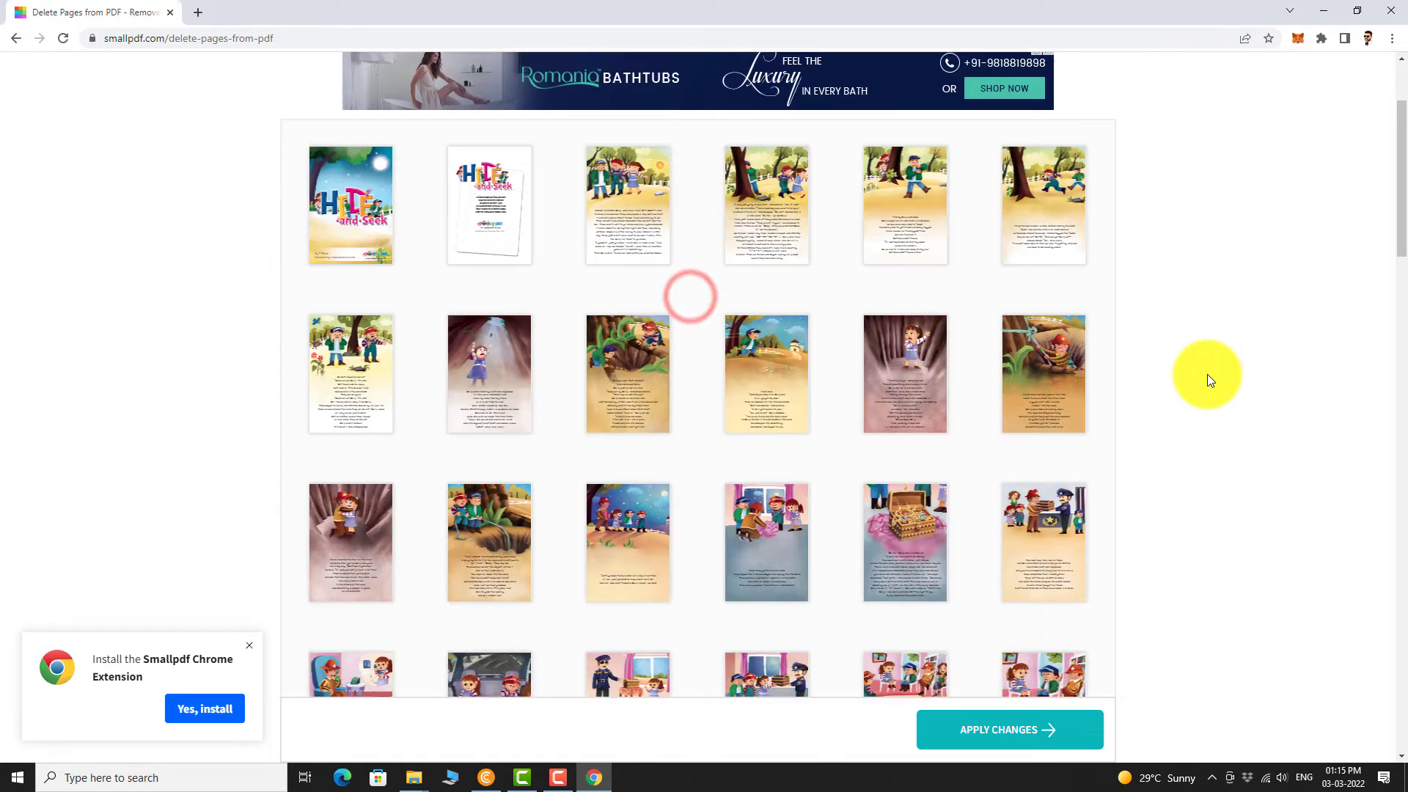
Delete the third page thumbnail and scroll down to the Apply Changes button
scroll(down, 3)
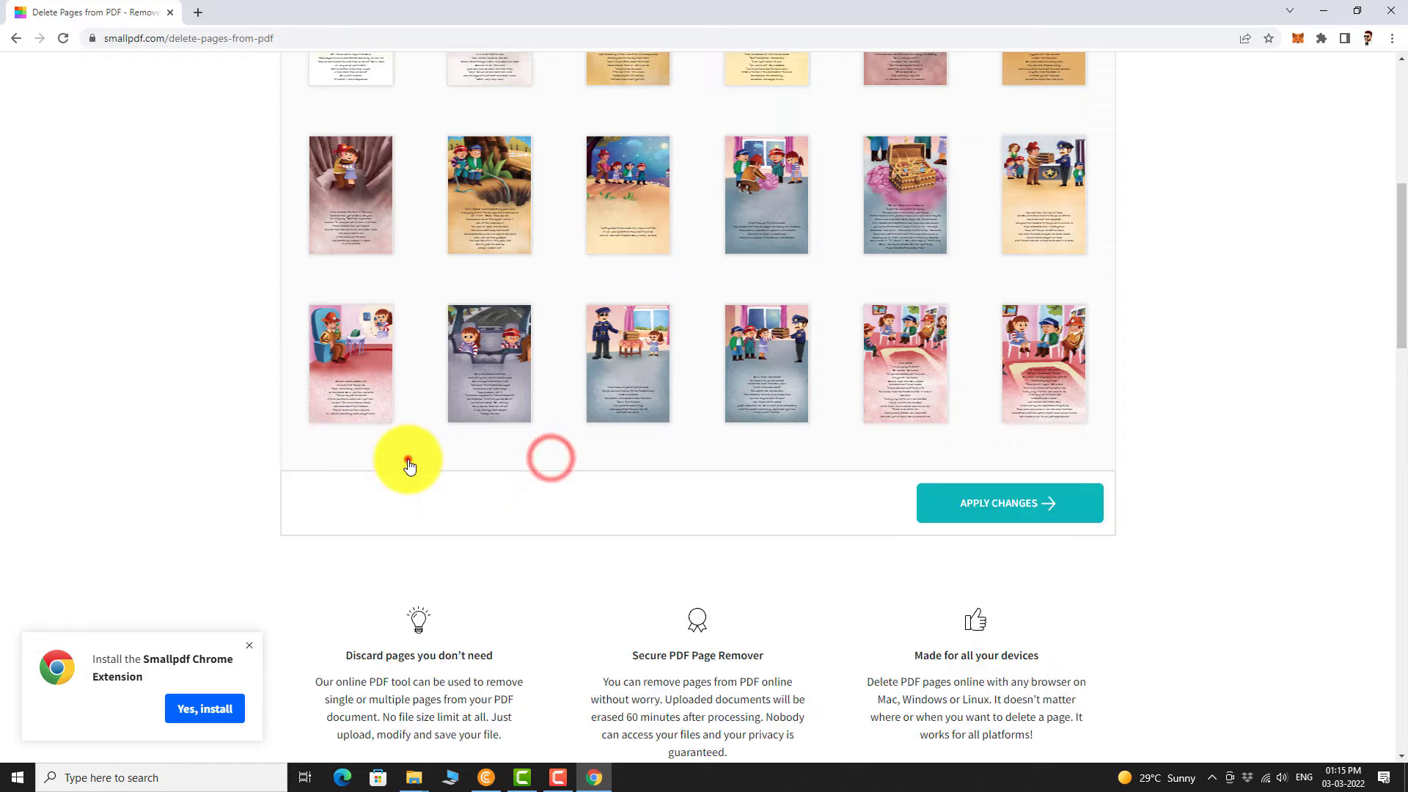
scroll(down, 3)
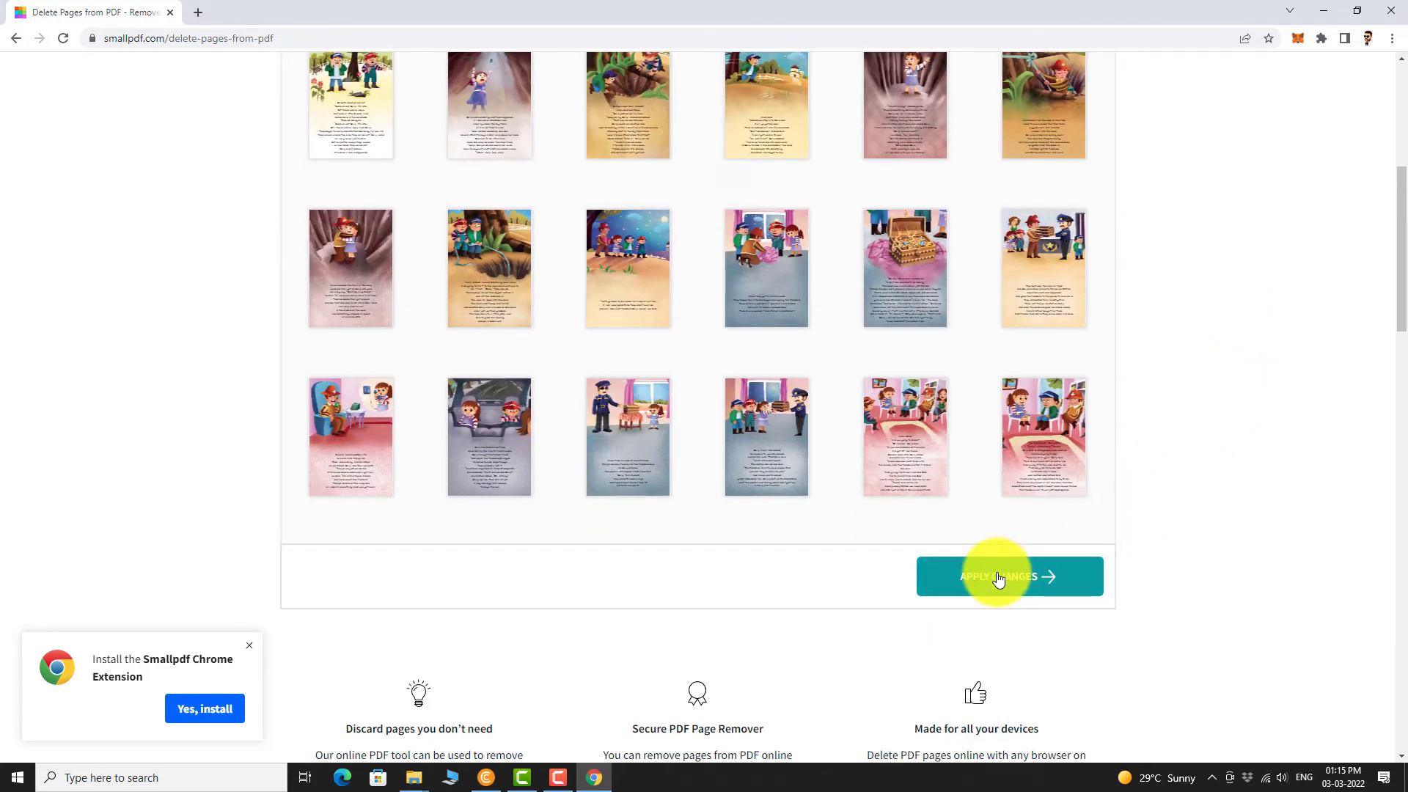
Apply the page deletion and save the edited 24-page PDF to the computer
click(1010, 575)
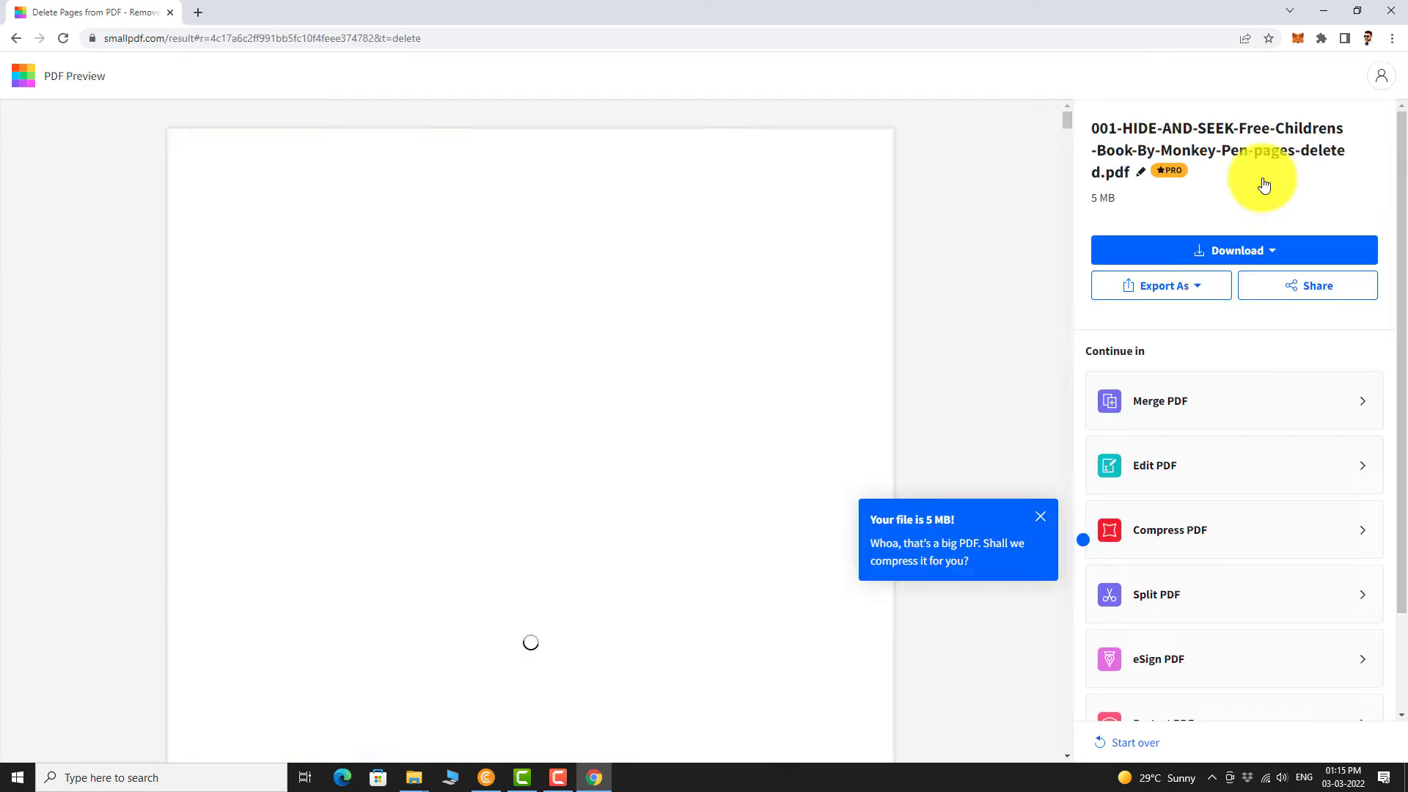
click(1233, 251)
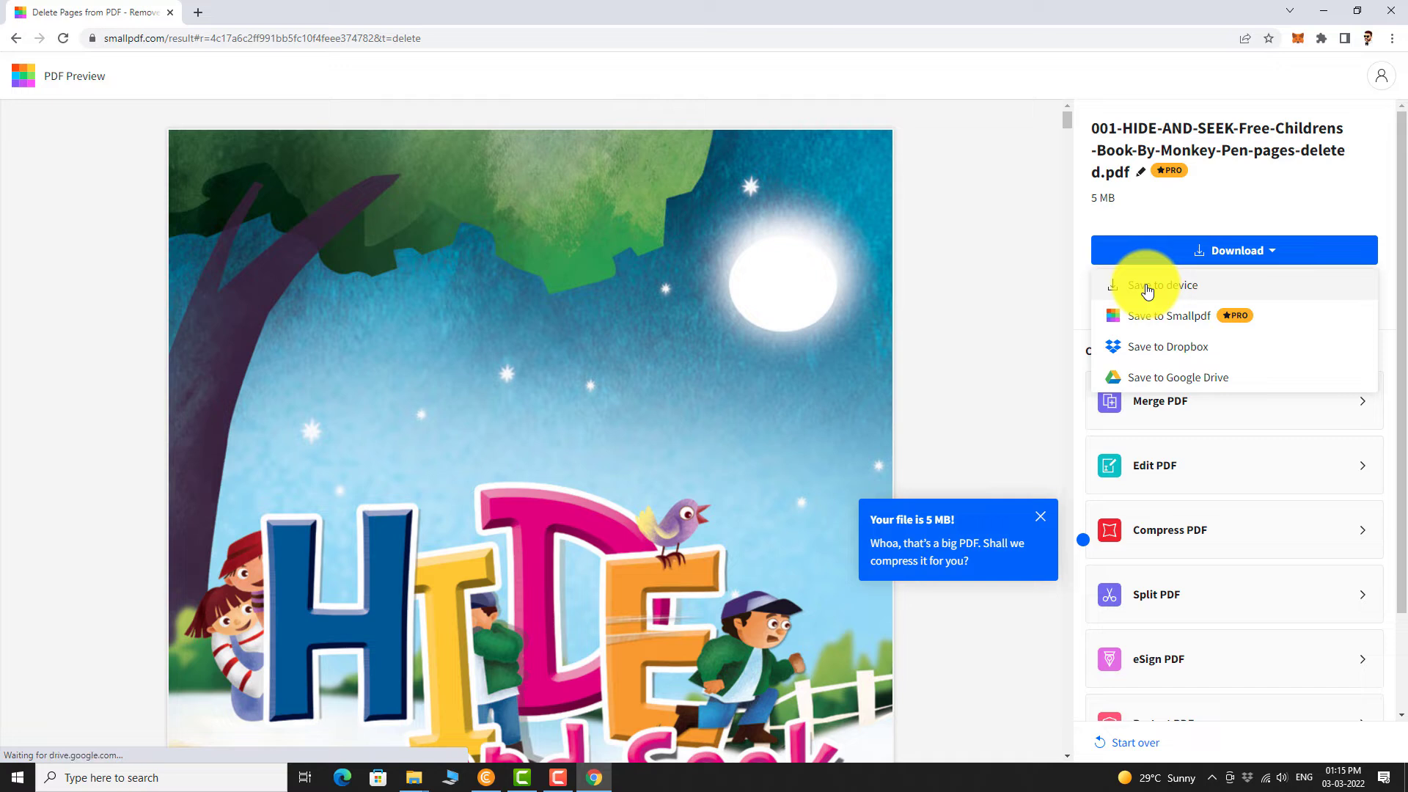
click(1161, 285)
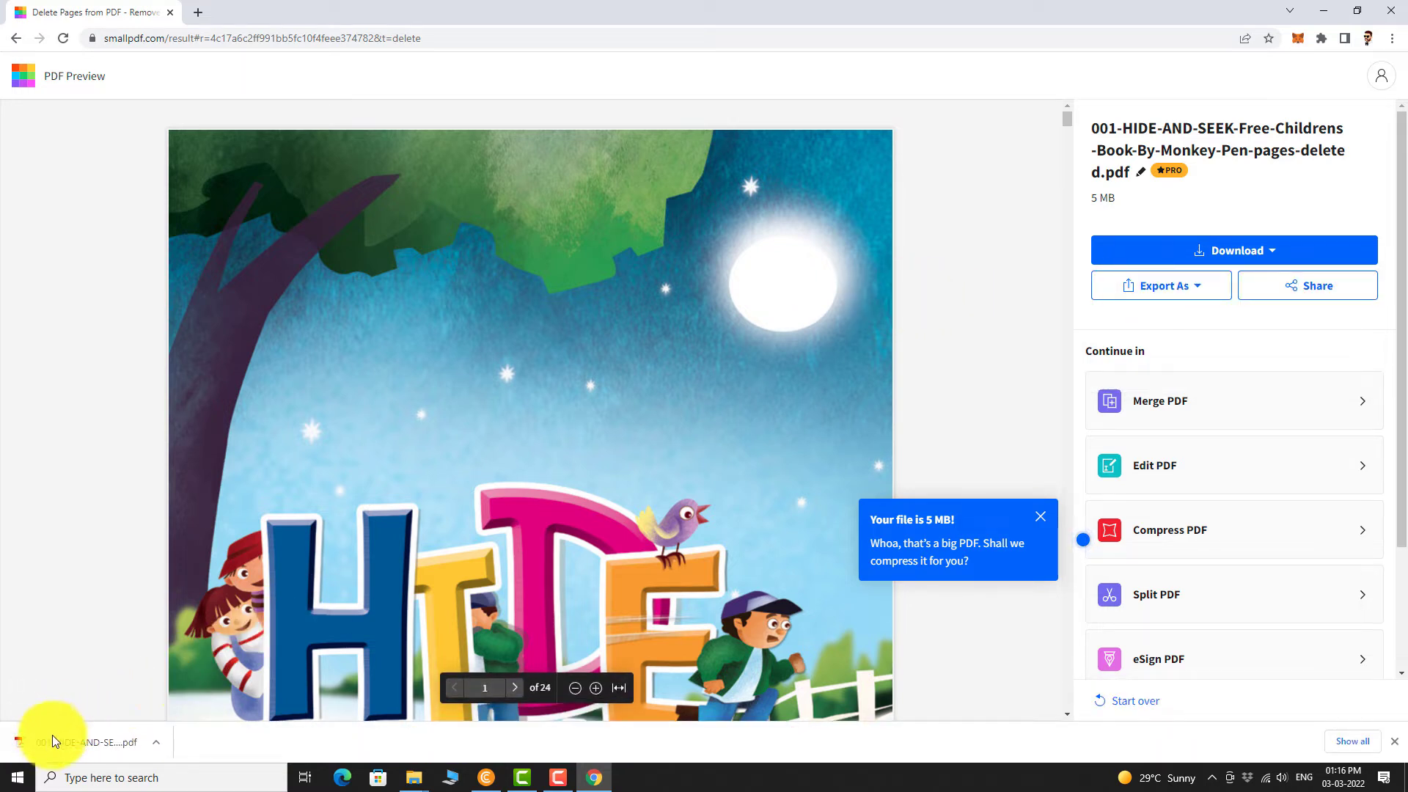
Show the downloaded PDF in the Downloads folder and open it in Adobe Acrobat Reader
click(155, 742)
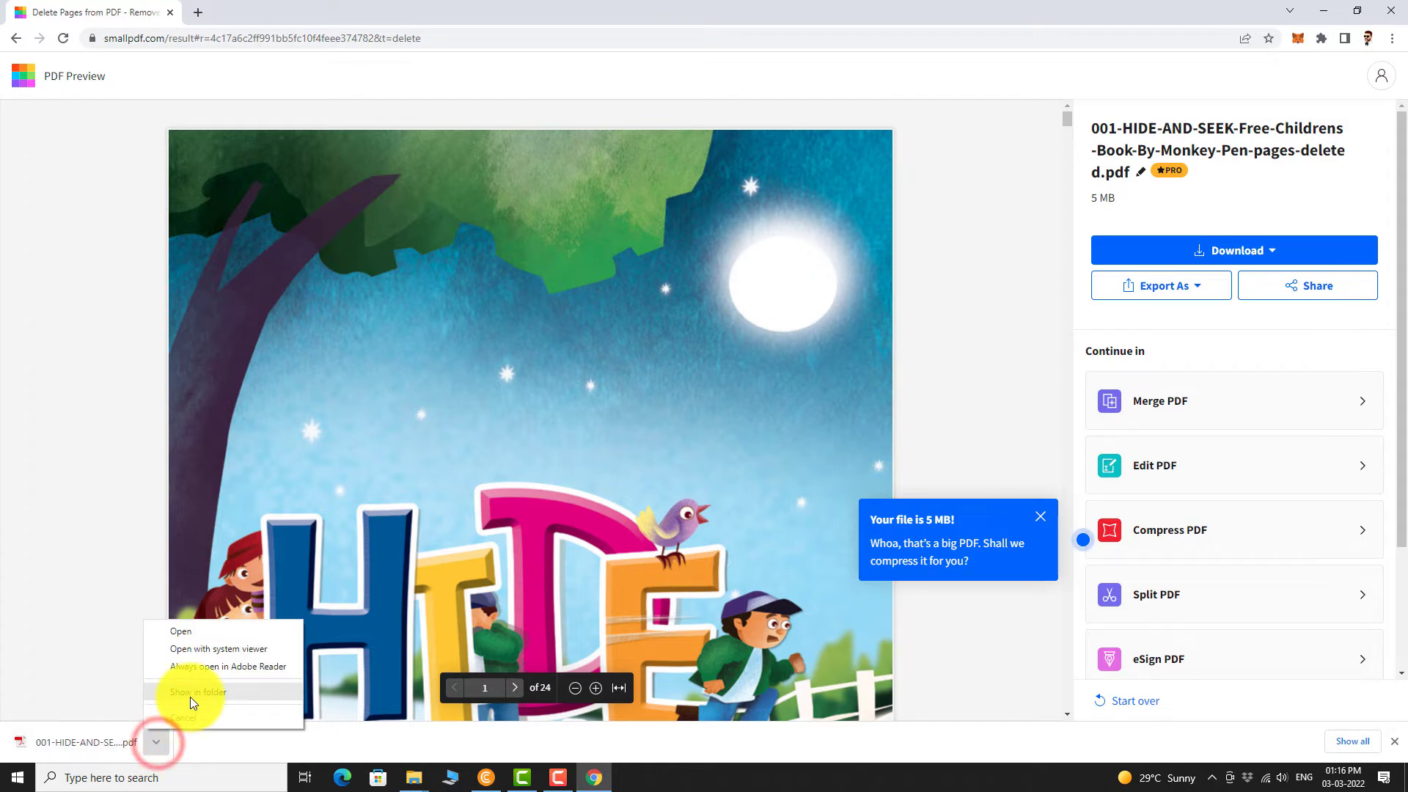
click(197, 691)
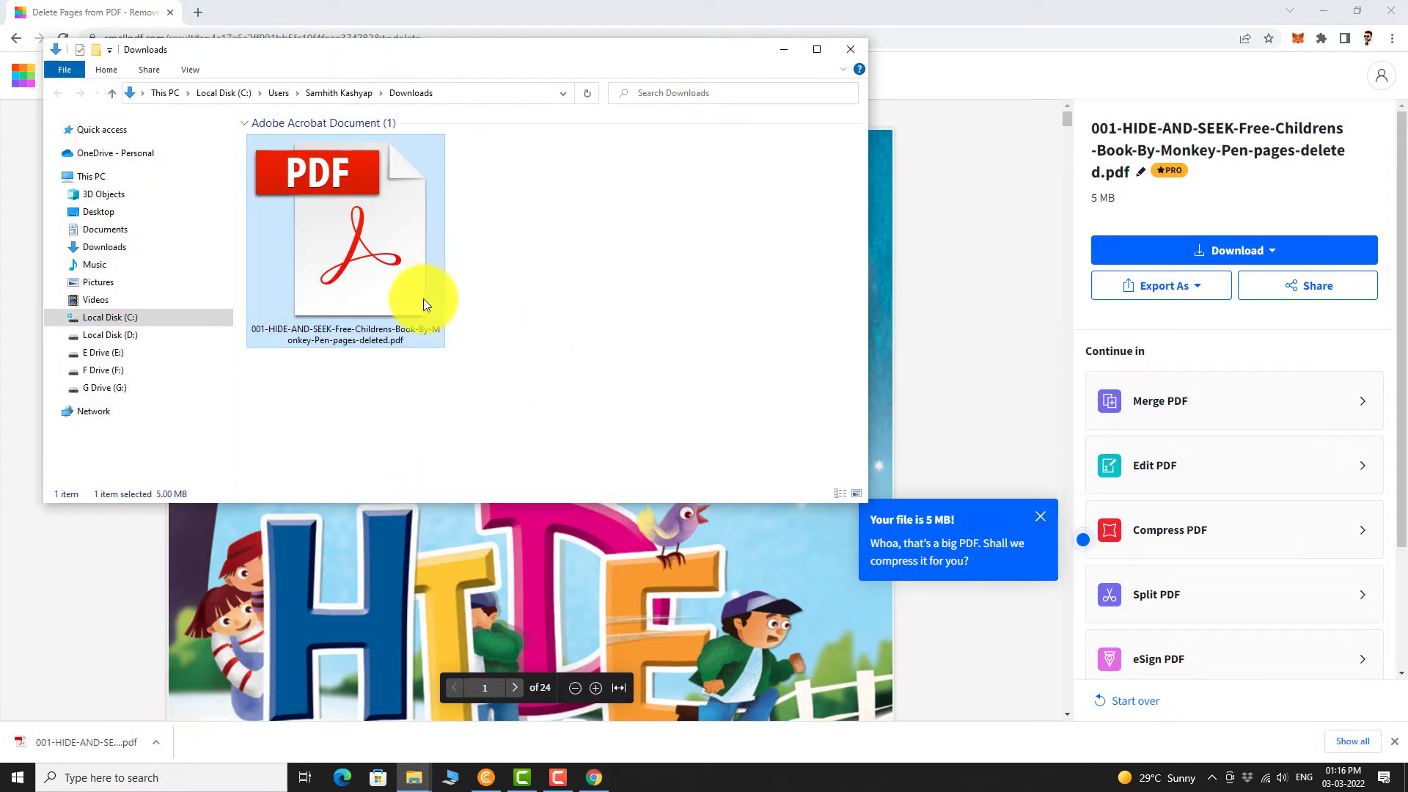
double_click(345, 228)
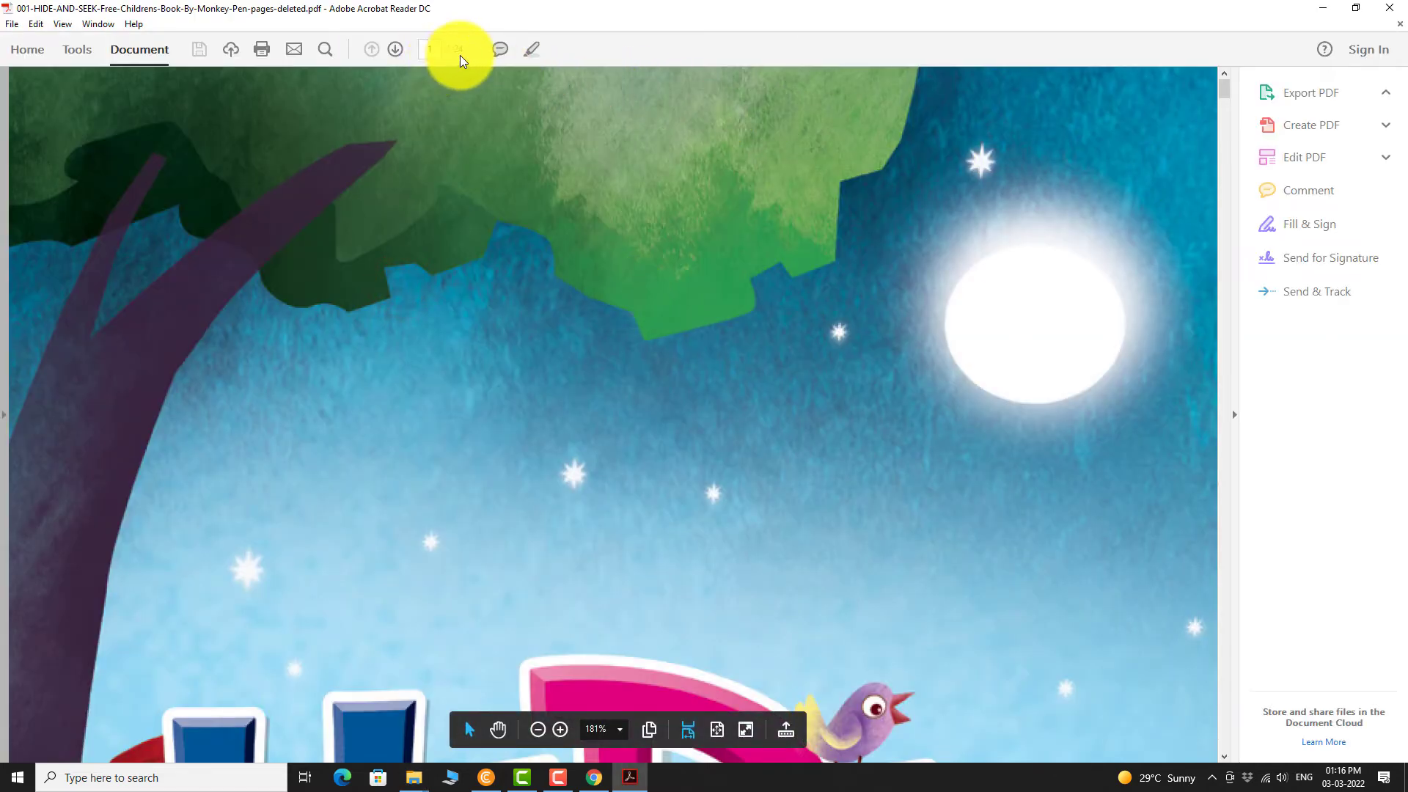
Expand the Export PDF panel in Acrobat Reader to show the convert-to-Word options
click(1310, 93)
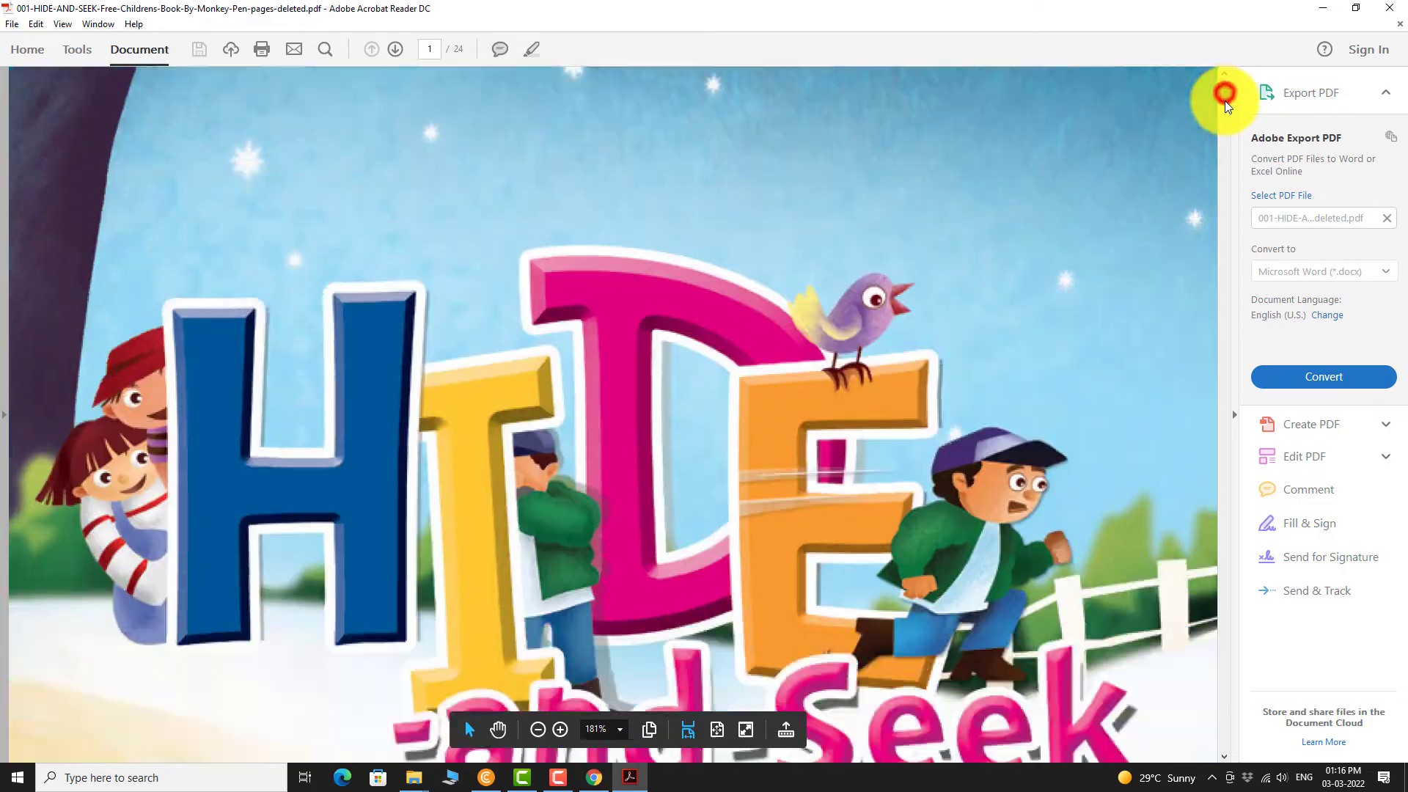